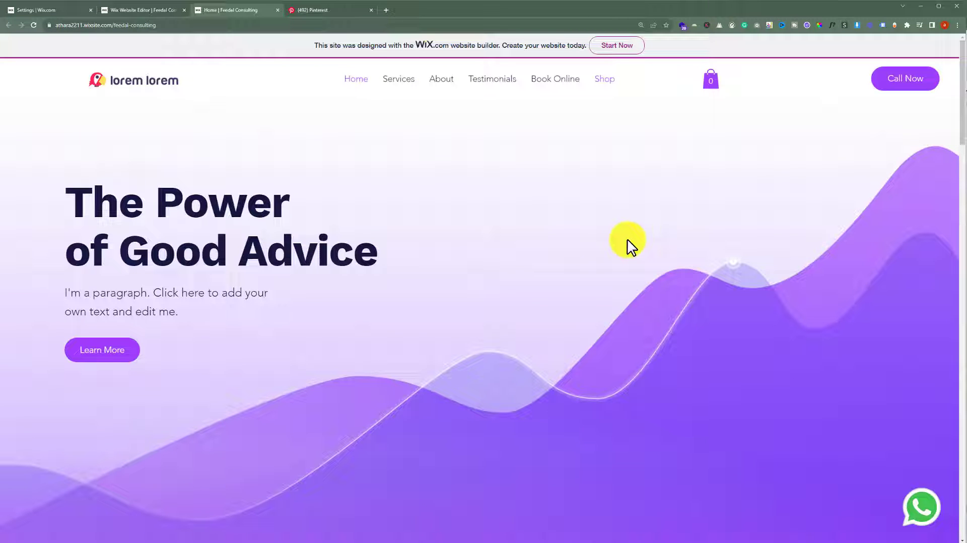
mouse_move(424, 240)
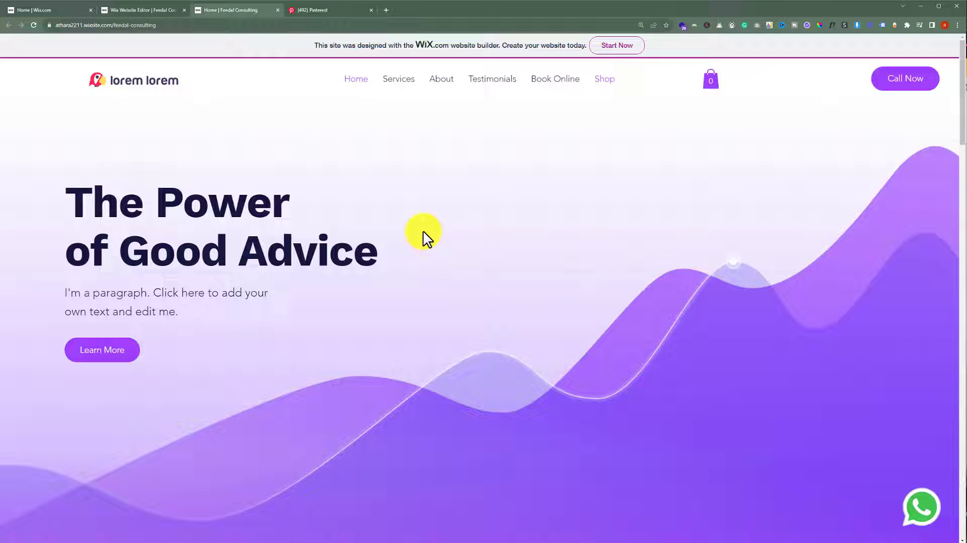
Step: Claim a website in Pinterest's claimed accounts settings and copy the HTML verification meta tag
left_click(314, 10)
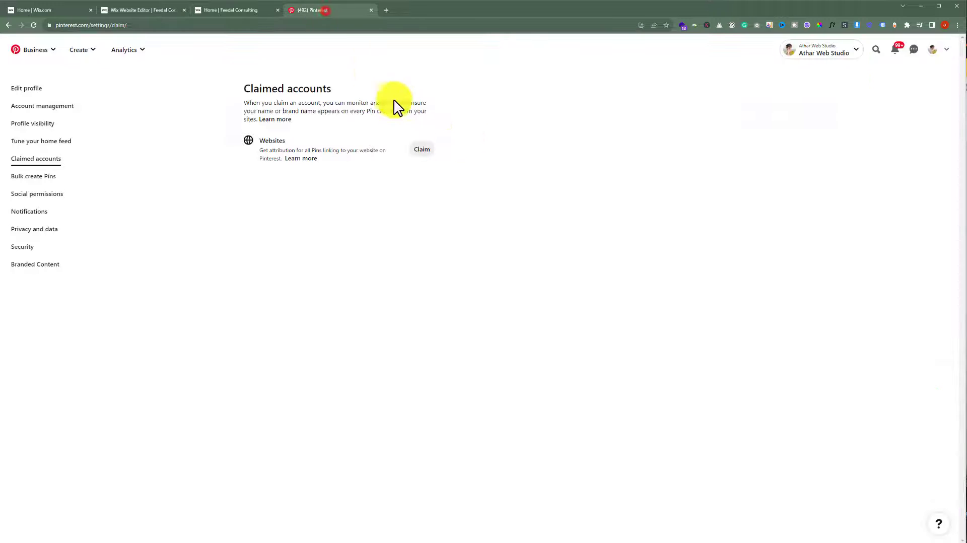
mouse_move(464, 137)
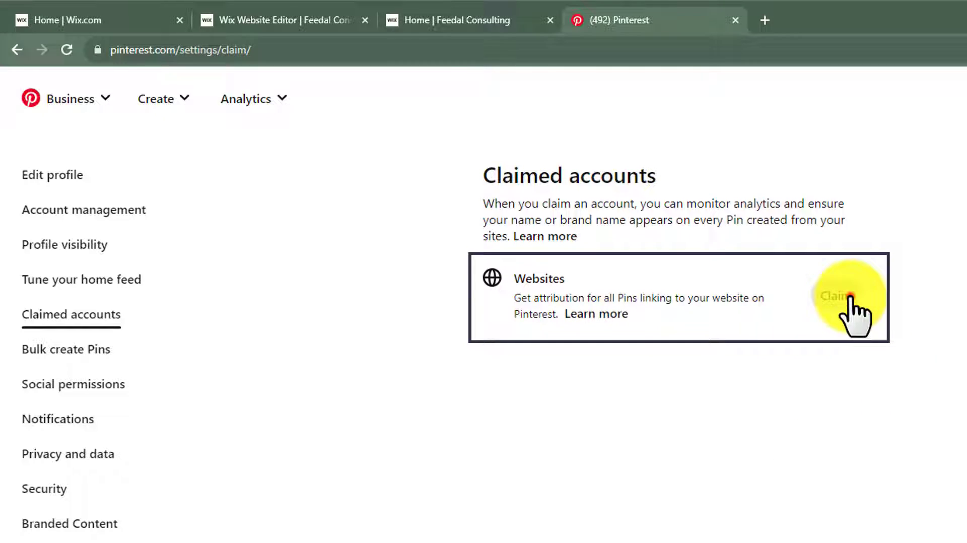
left_click(835, 297)
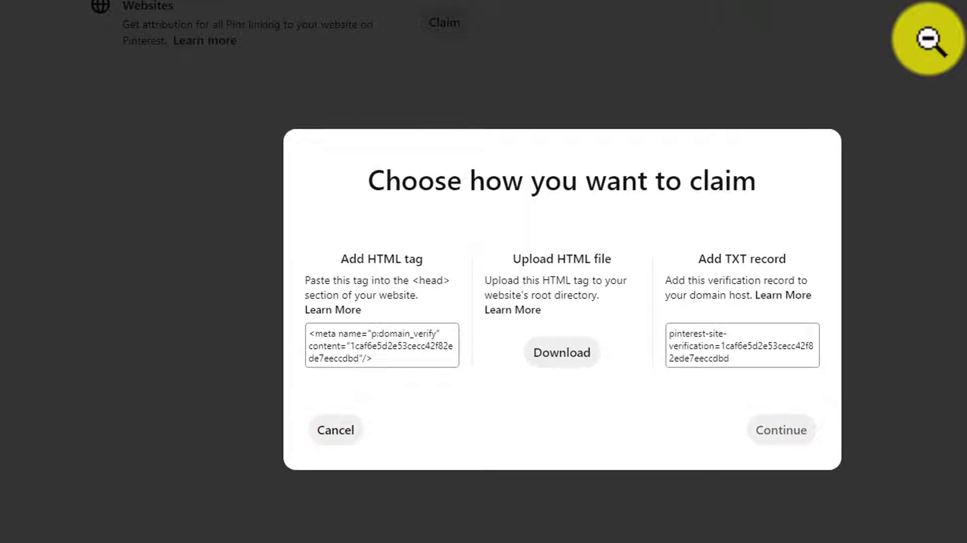
mouse_move(610, 275)
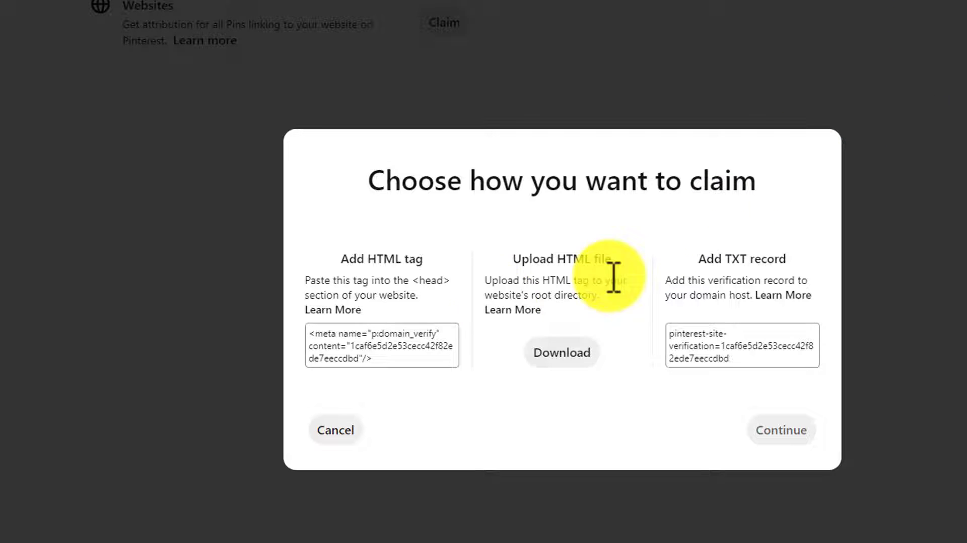
left_click(381, 345)
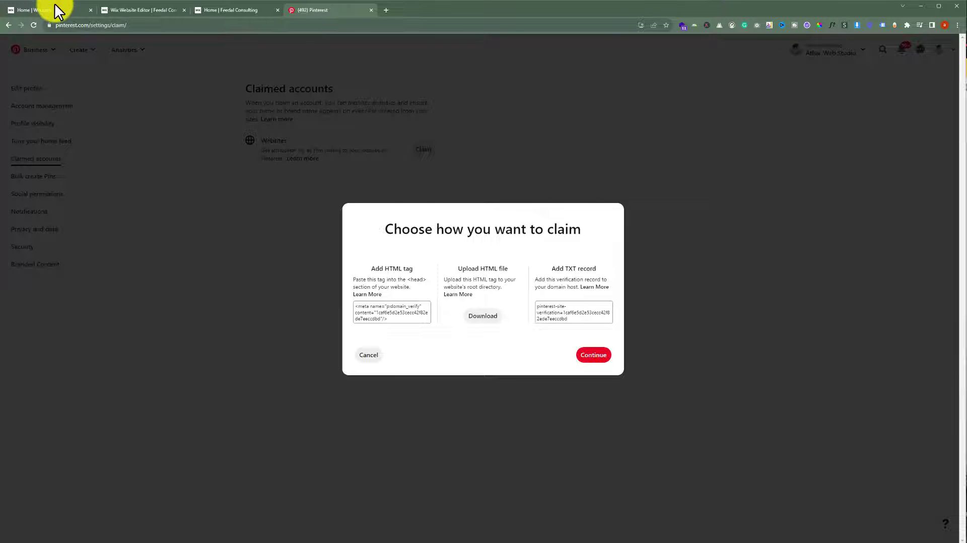
Step: Go to the Wix dashboard's Settings and open Advanced > Custom code
left_click(46, 10)
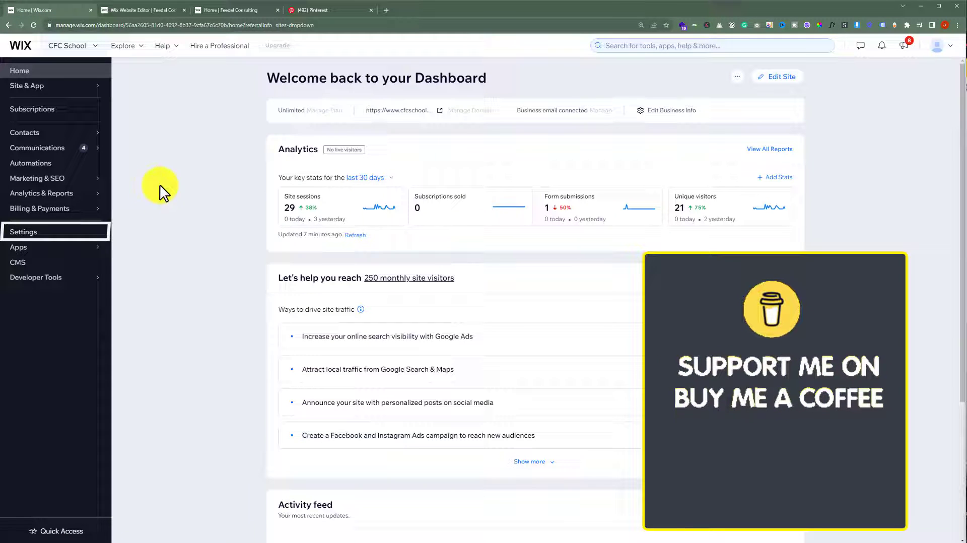
left_click(24, 231)
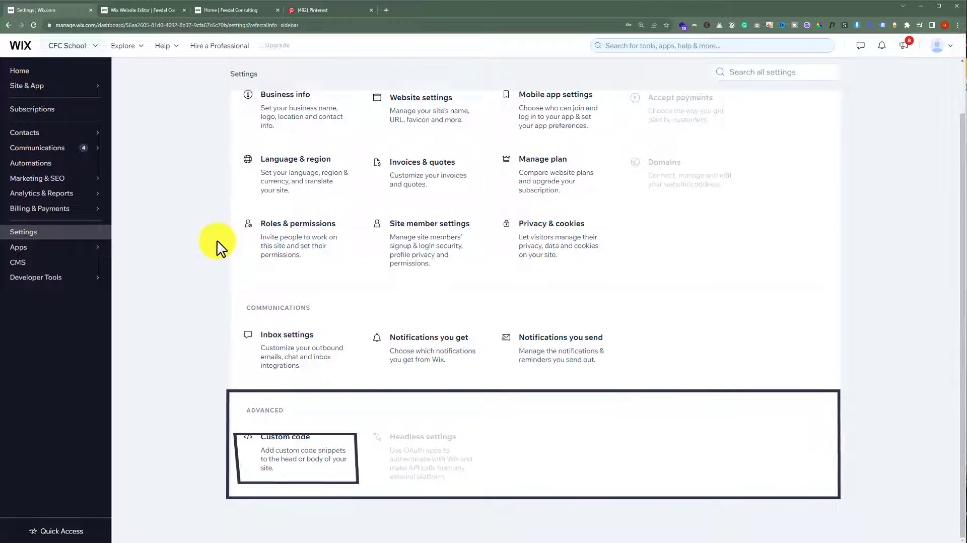
left_click(285, 436)
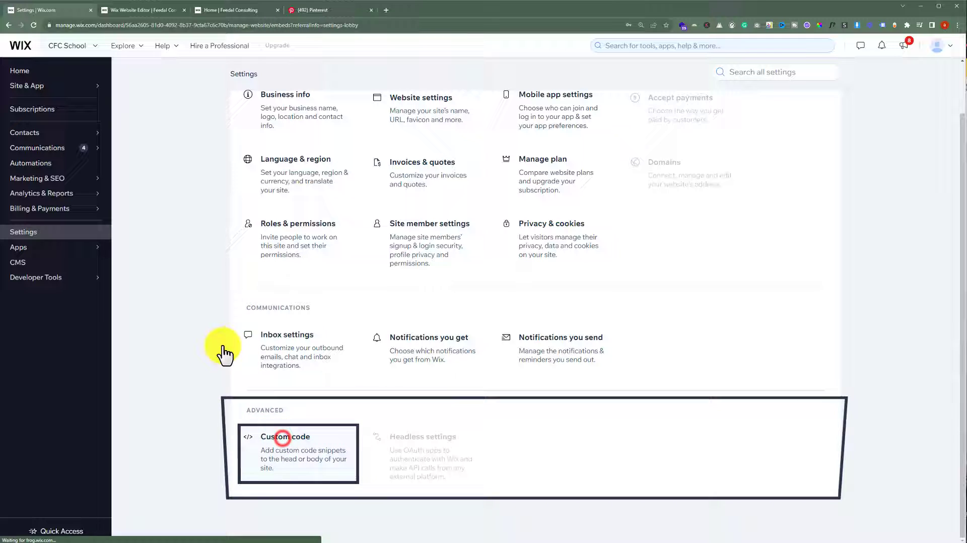
left_click(286, 436)
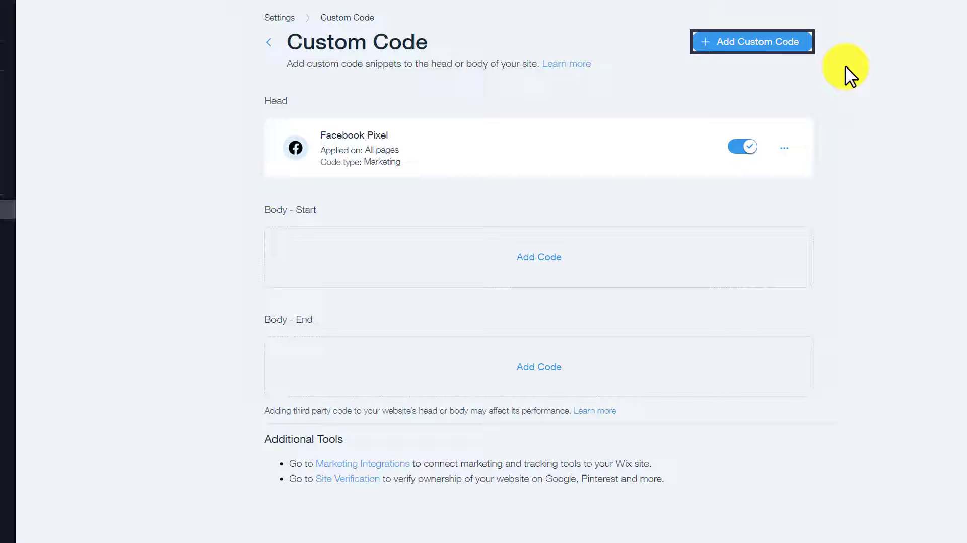
Step: Paste the Pinterest meta tag into a new head snippet named 'Pinterest', then return to Pinterest
left_click(751, 41)
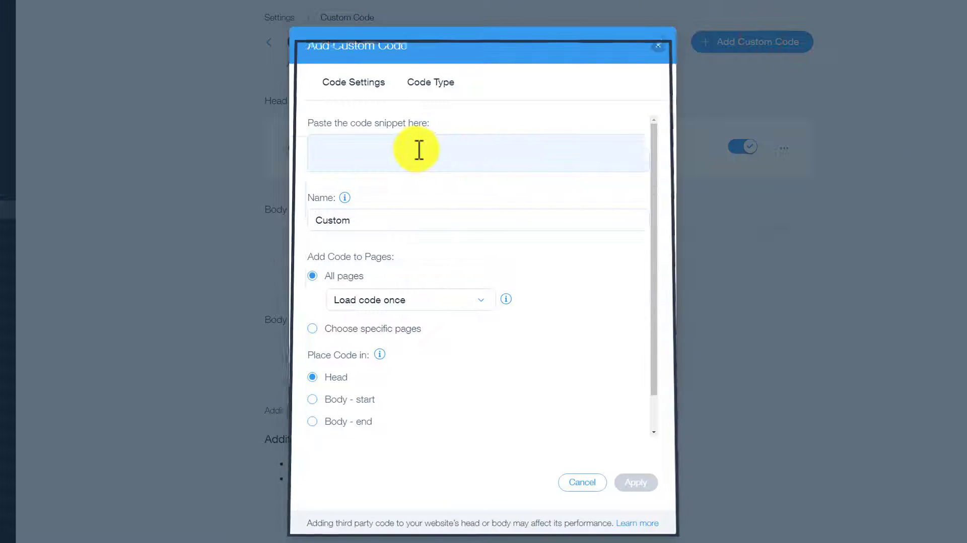
right_click(417, 153)
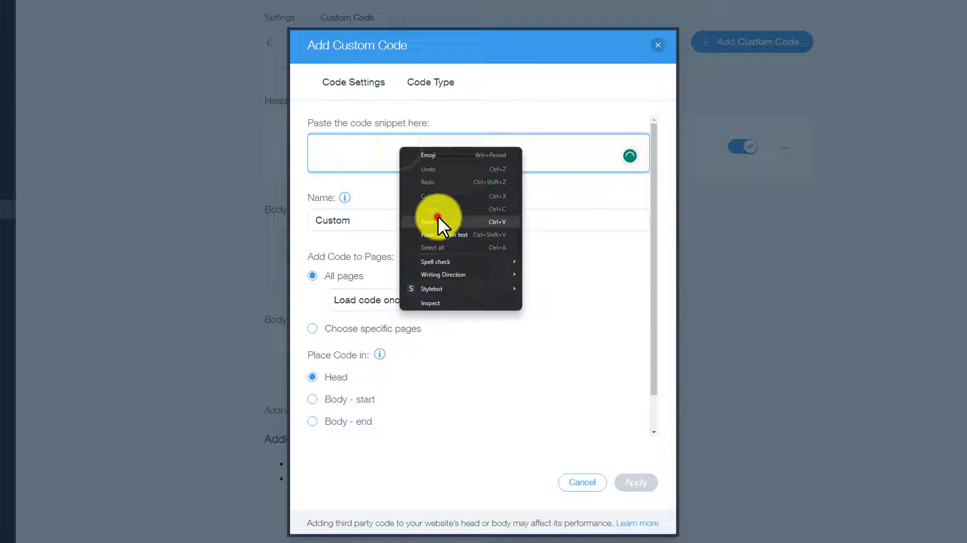
left_click(421, 221)
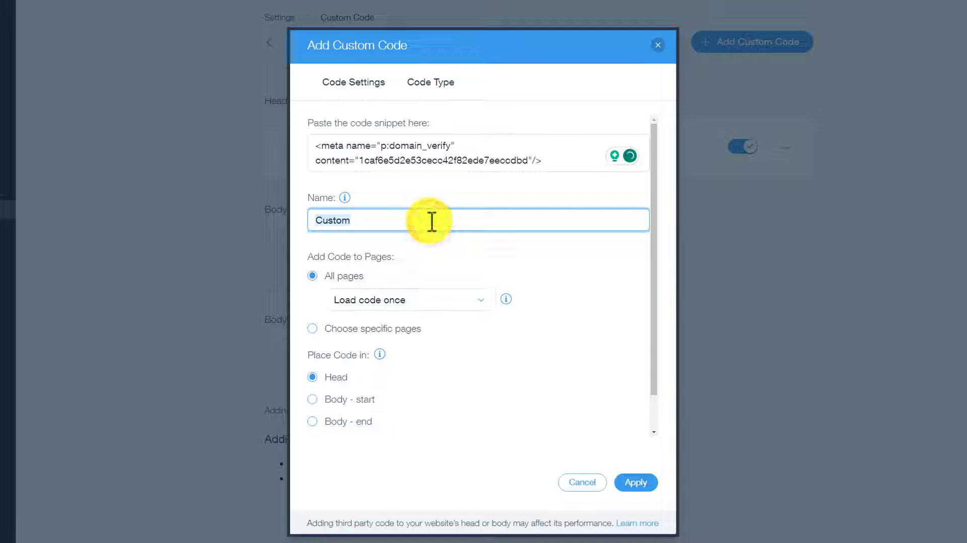
type("Pinterest")
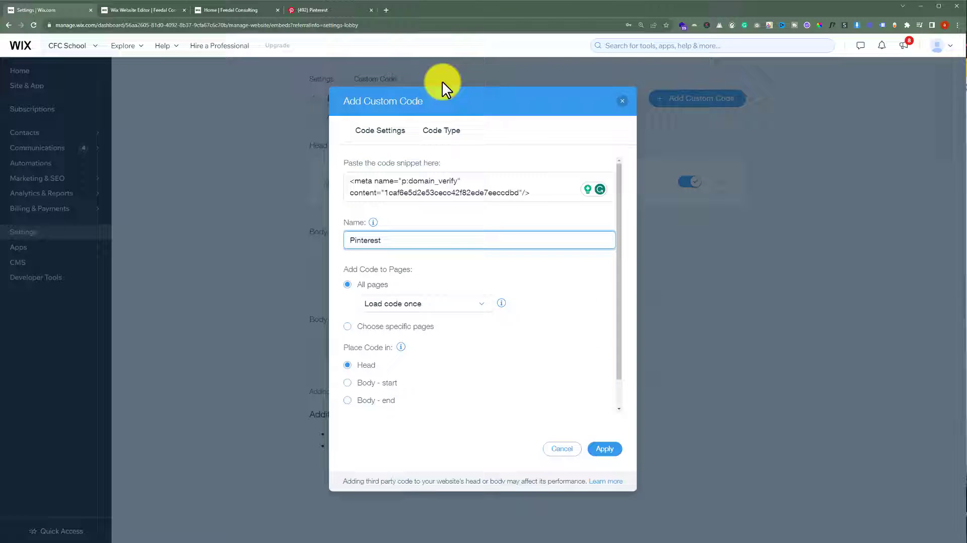
left_click(327, 11)
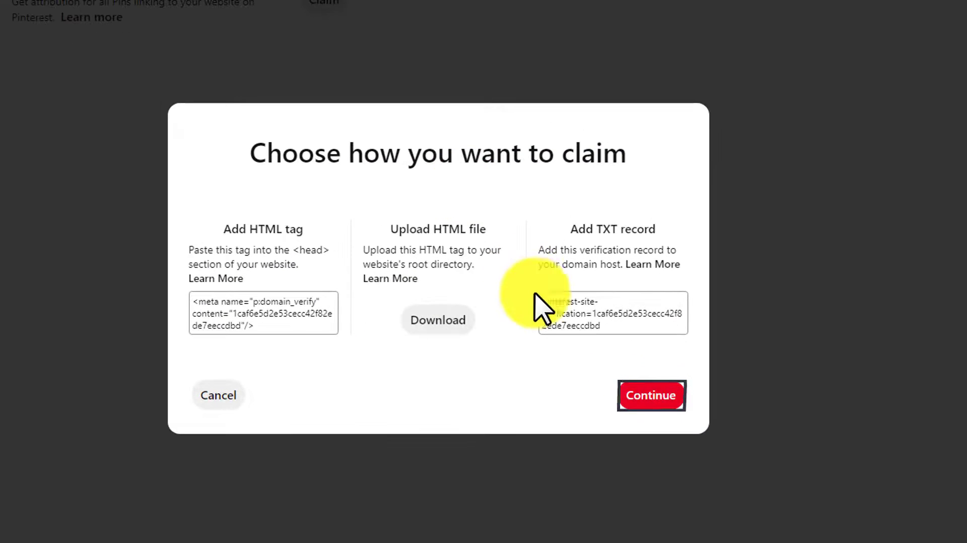